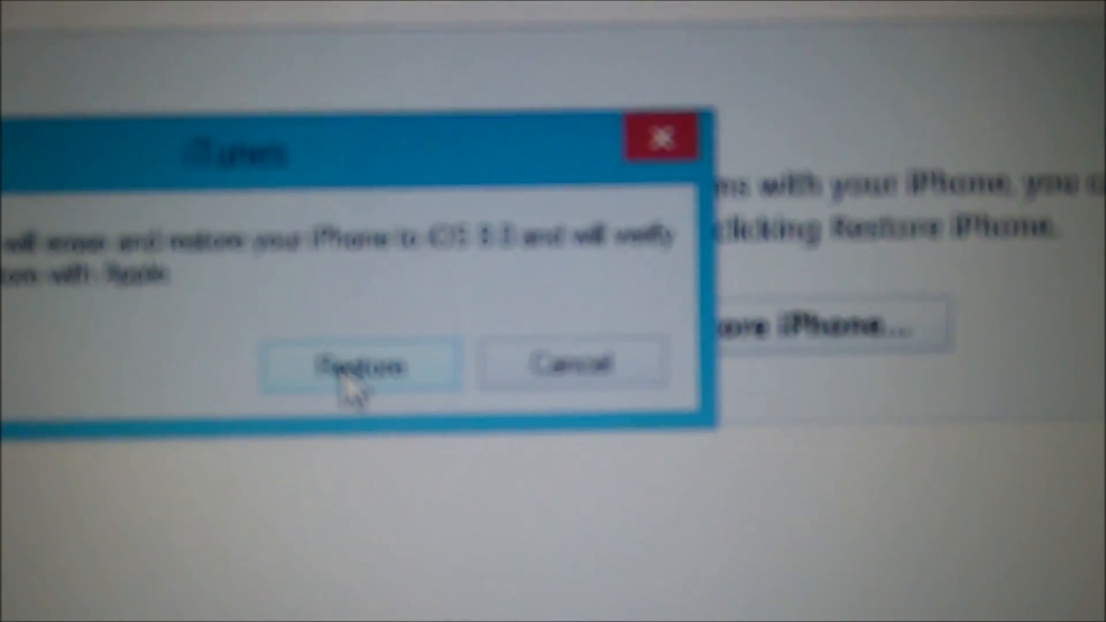
Confirm the erase-and-restore prompt so iTunes starts extracting the iOS 8 software.
{"action": "left_click", "coordinate": [358, 365]}
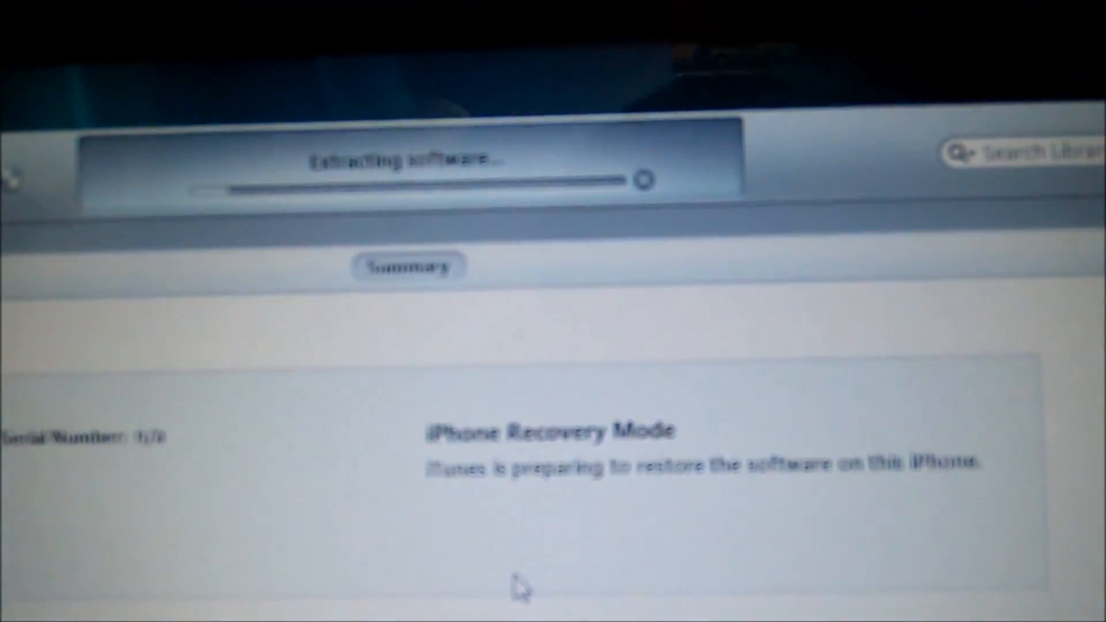